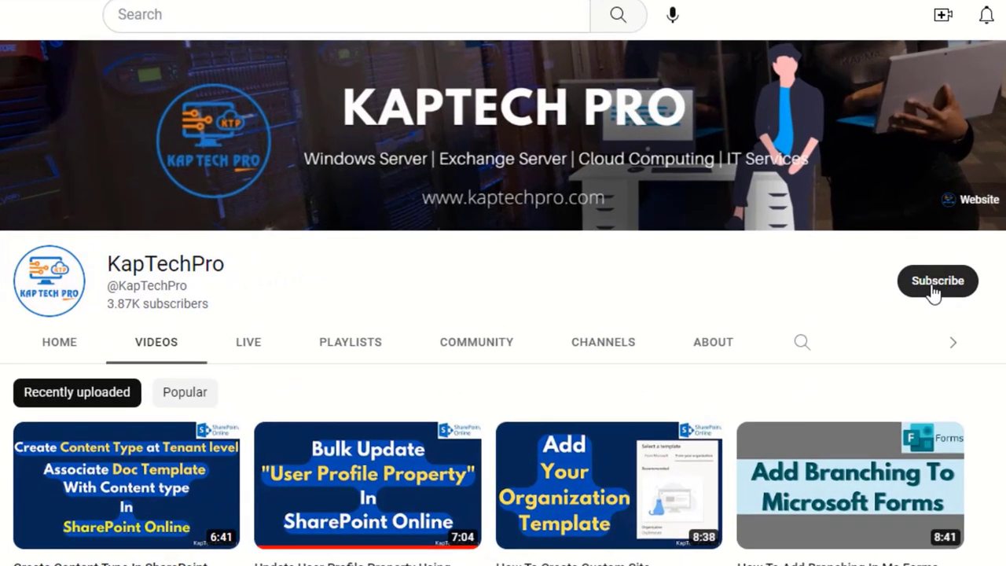
mouse_move(936, 295)
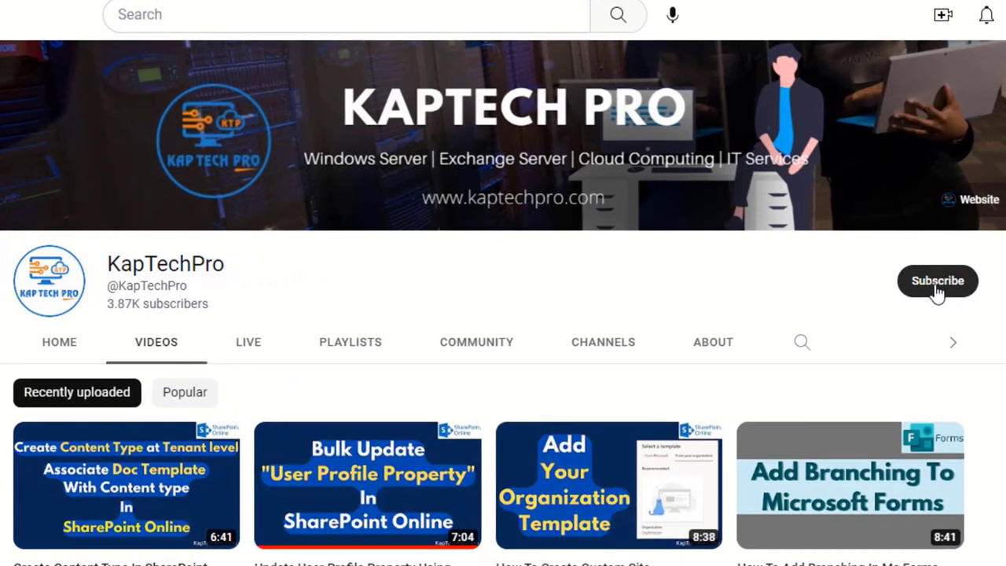
- From Active sites, open the BIRTHDAY site and the DOCUMENT LIBRARY site in new tabs
click(937, 280)
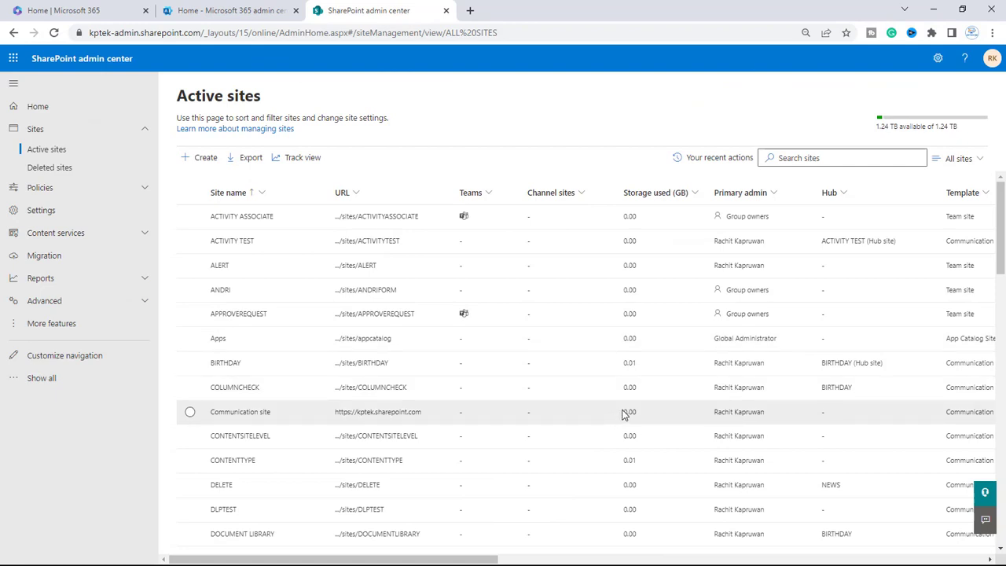
mouse_move(340, 338)
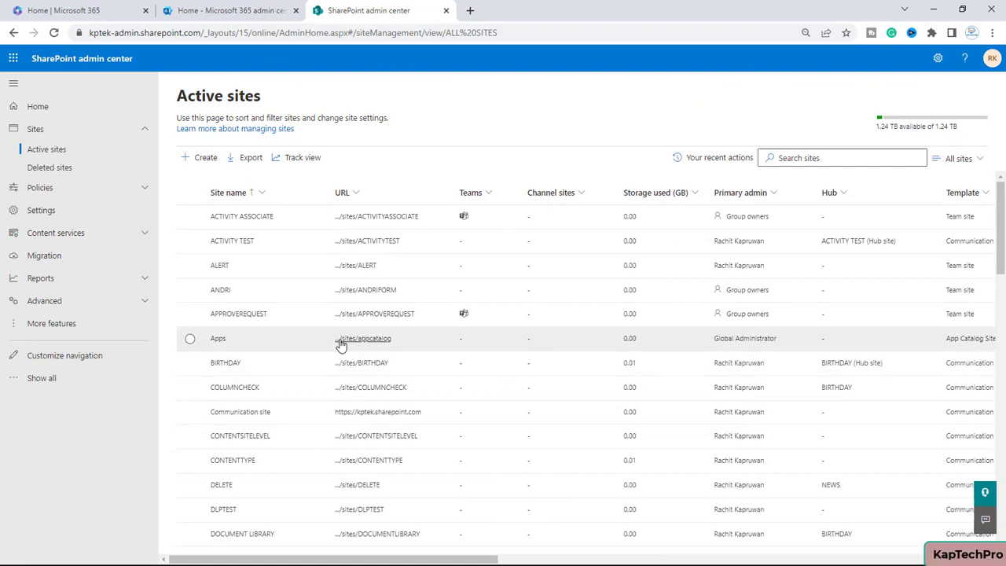
mouse_move(227, 362)
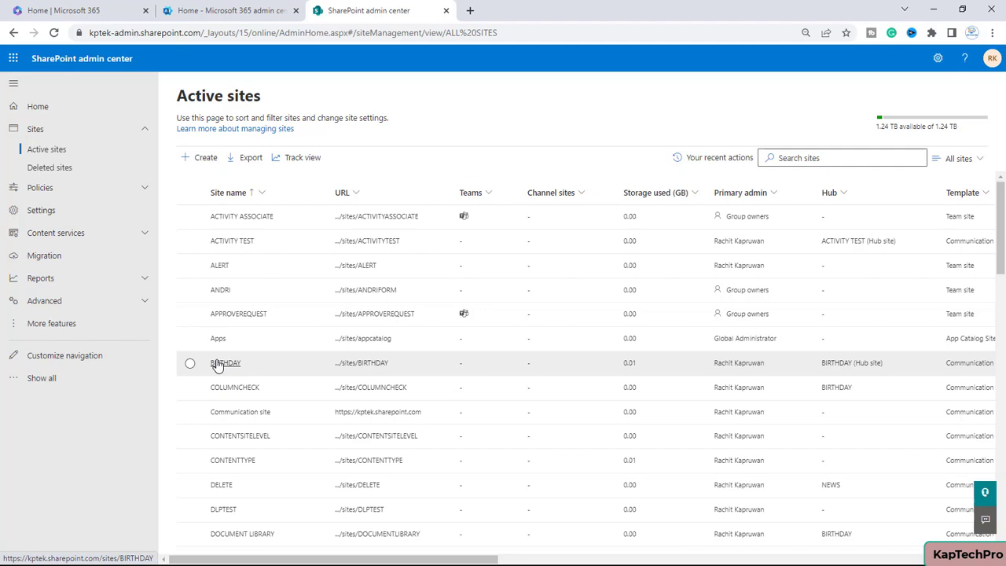
mouse_move(361, 362)
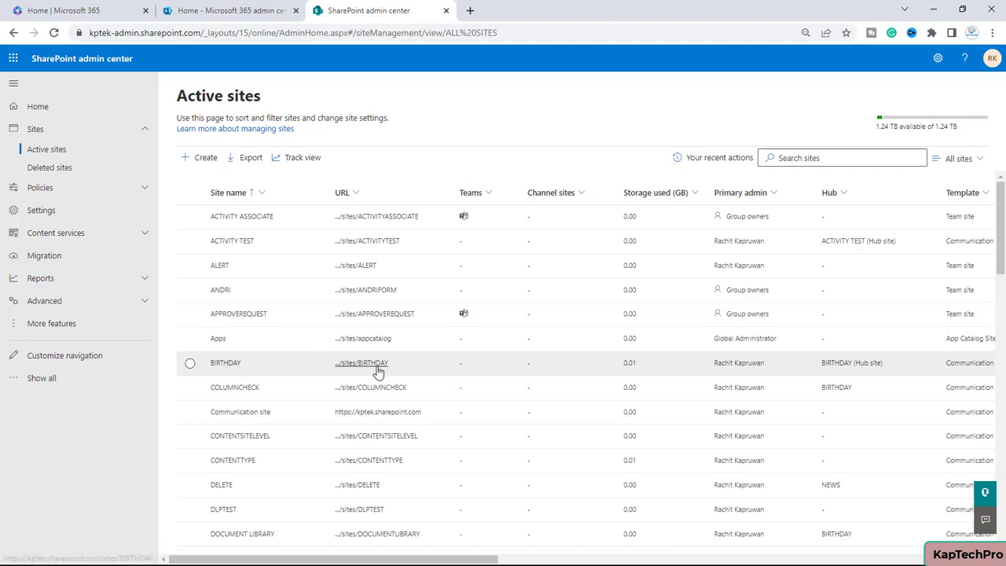
click(188, 361)
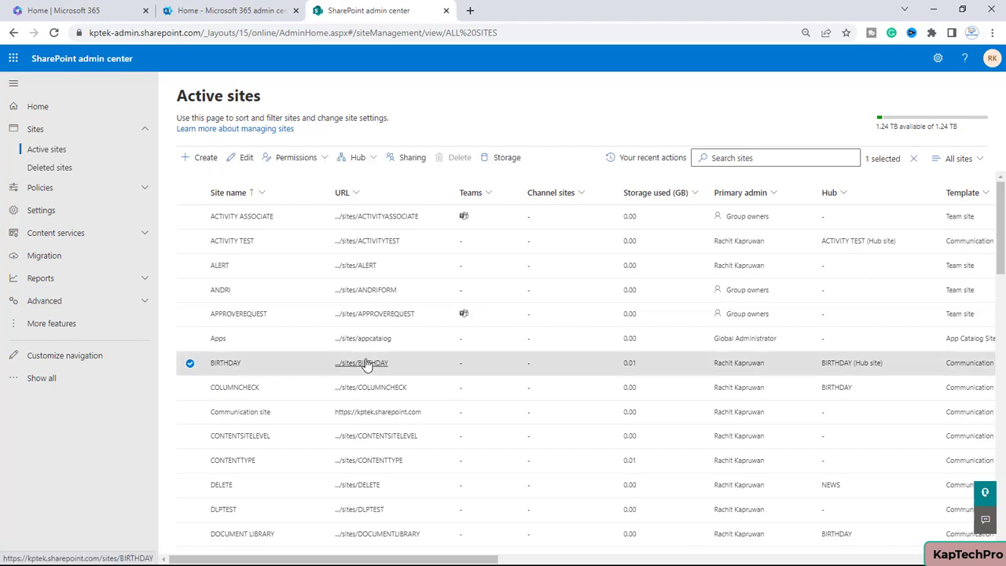
click(361, 361)
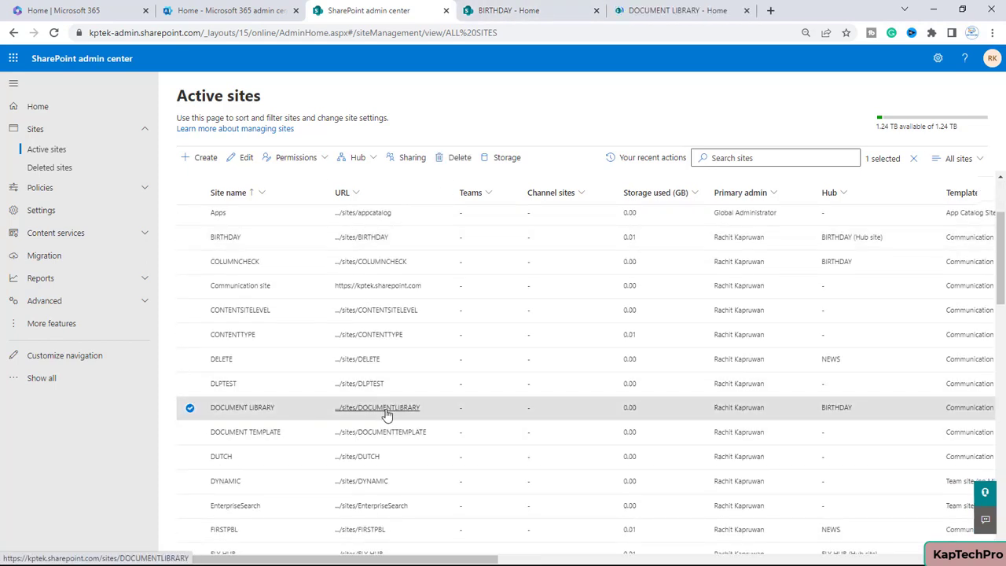
click(509, 9)
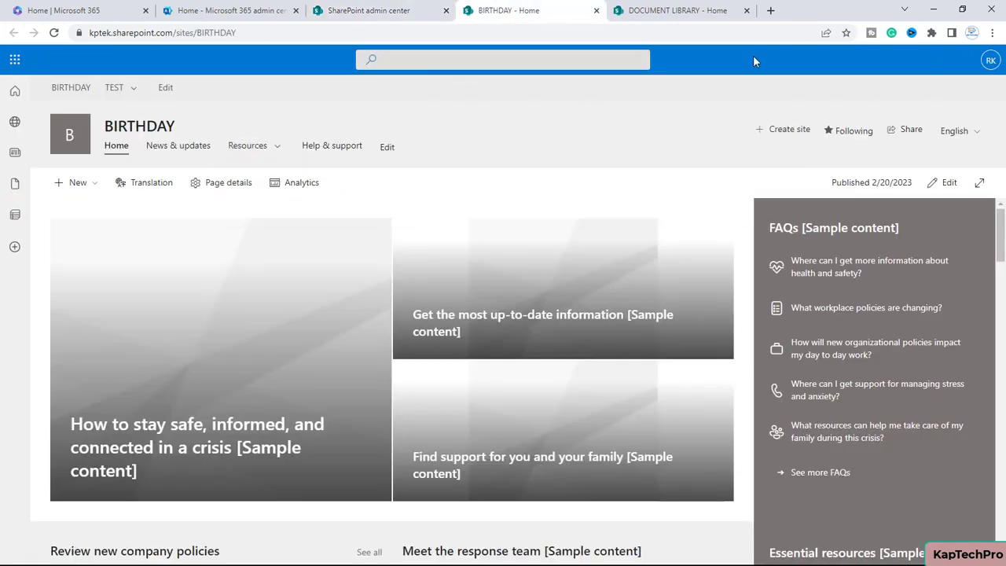
- View the BIRTHDAY site contents and open its CHECK OFFLINE list of six users
click(931, 60)
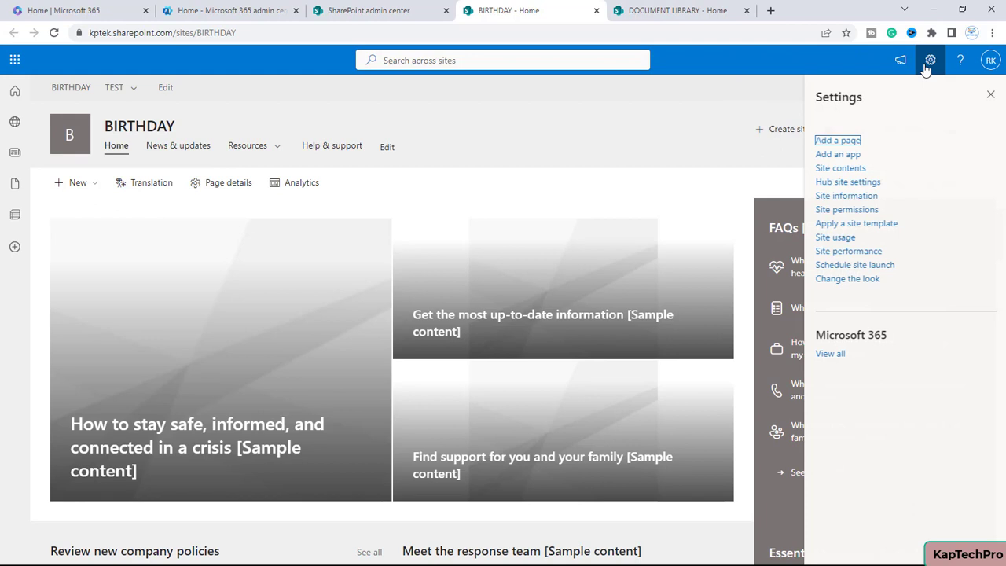
click(840, 167)
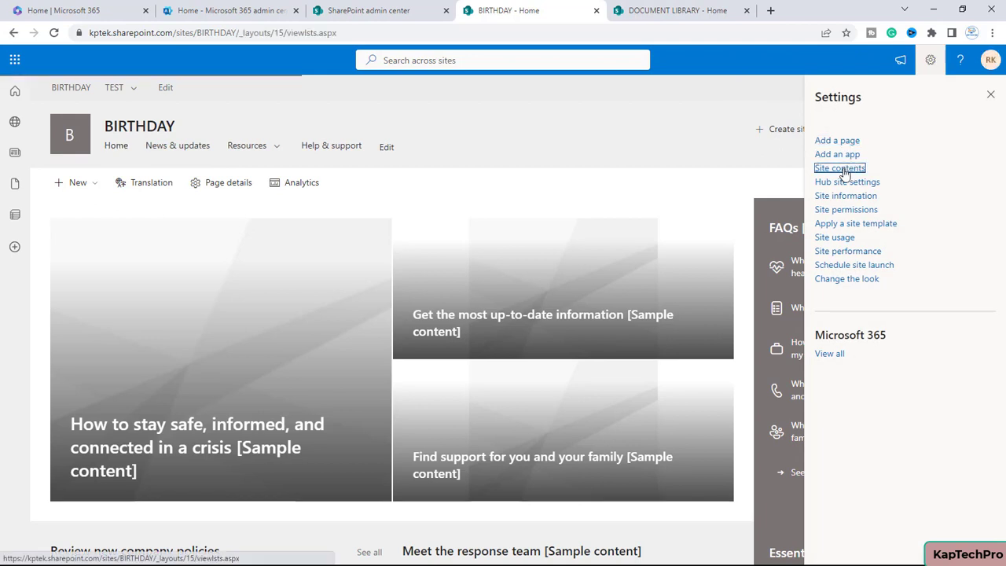
click(840, 167)
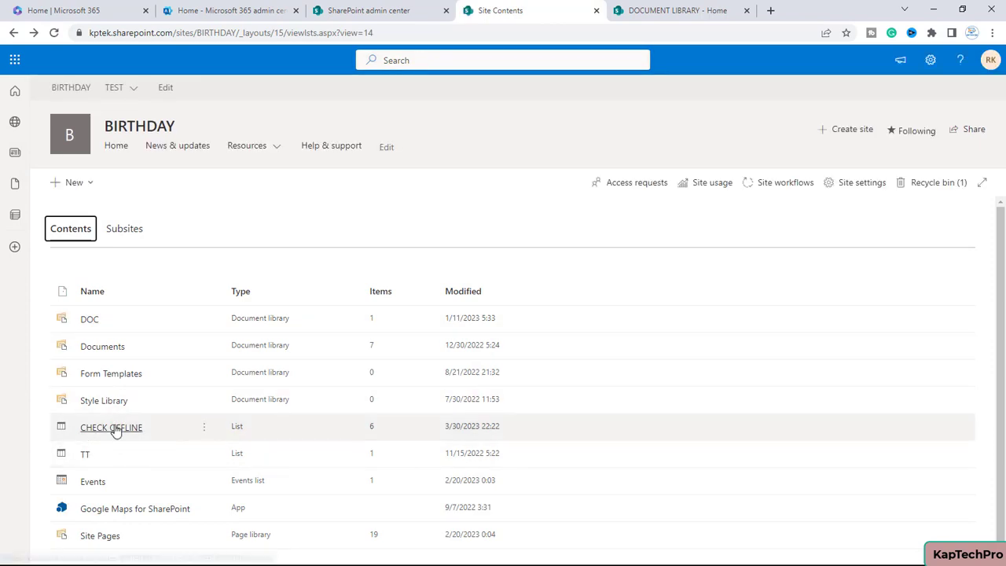
click(110, 427)
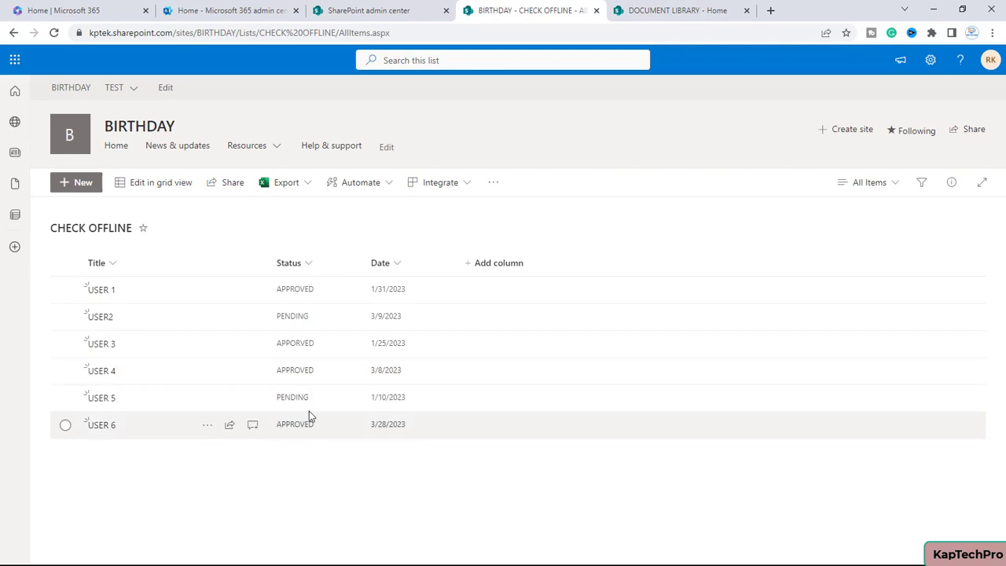
mouse_move(321, 316)
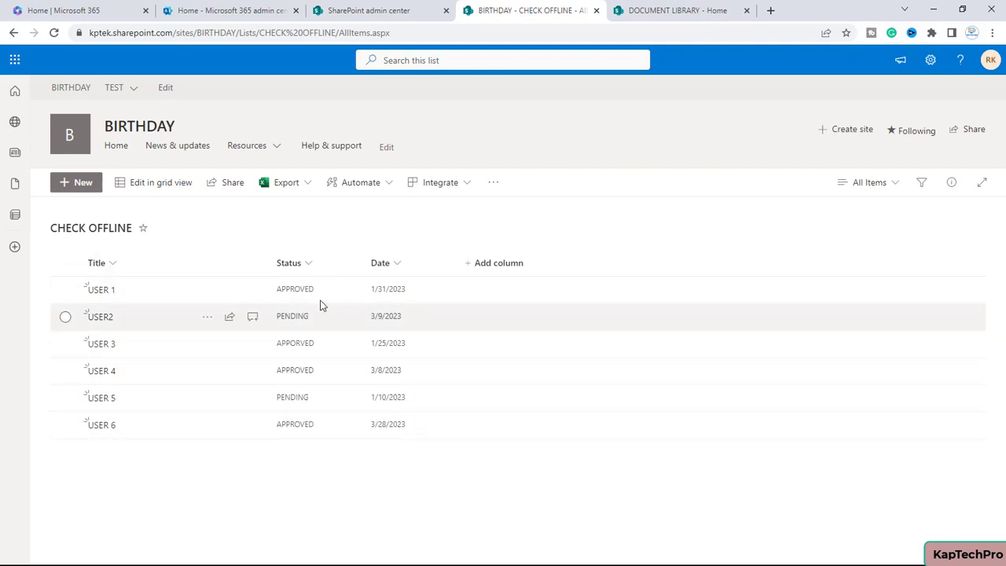
mouse_move(468, 346)
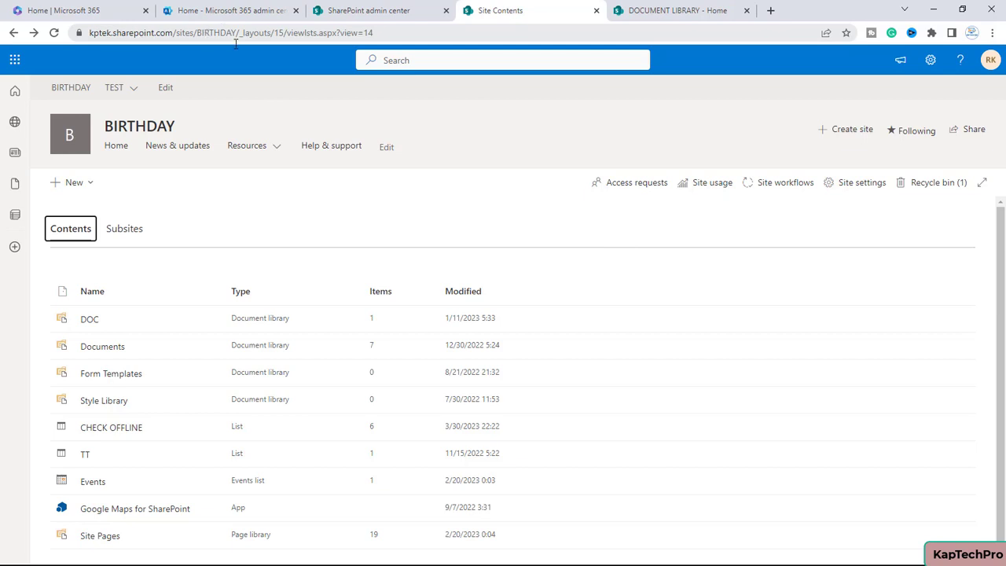
- View the DOCUMENT LIBRARY site contents and open its Documents library with Test folder and Book.xlsx
click(676, 10)
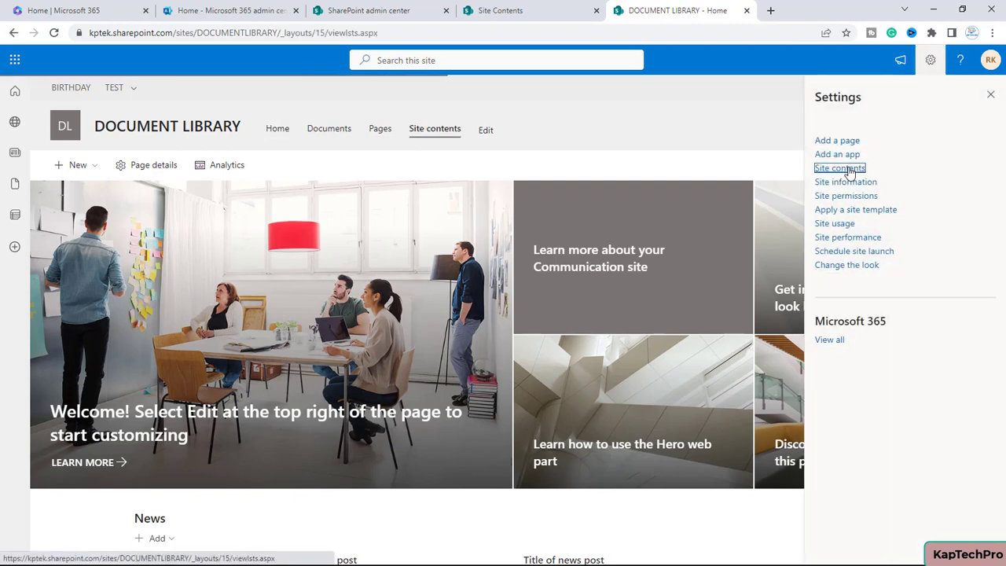
click(840, 167)
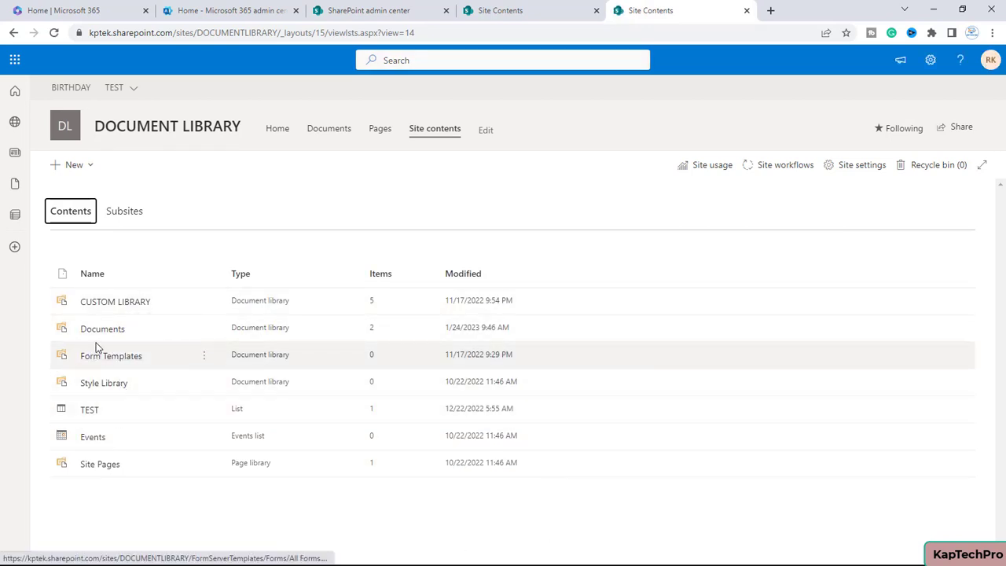
click(102, 328)
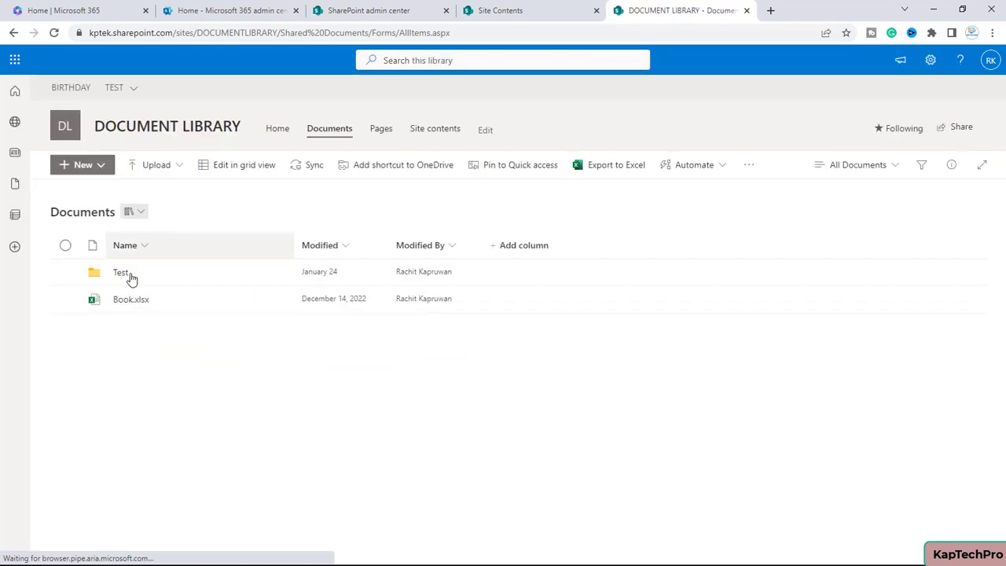
mouse_move(141, 299)
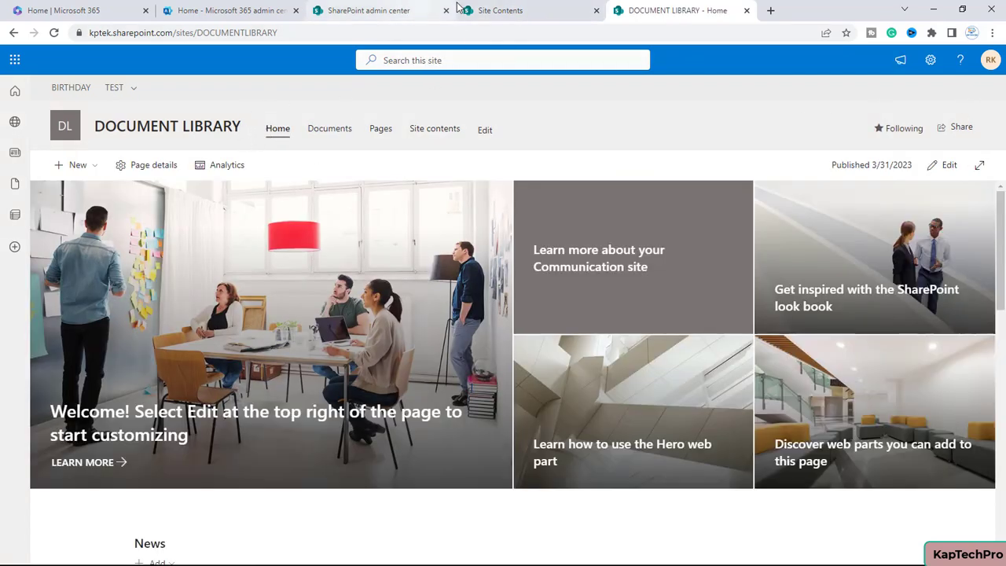
click(368, 10)
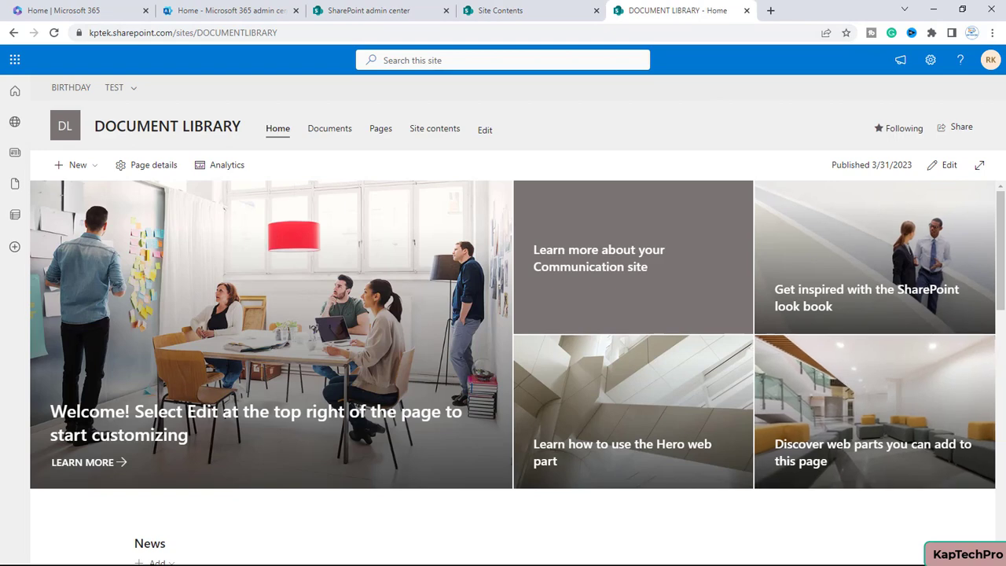
mouse_move(51, 169)
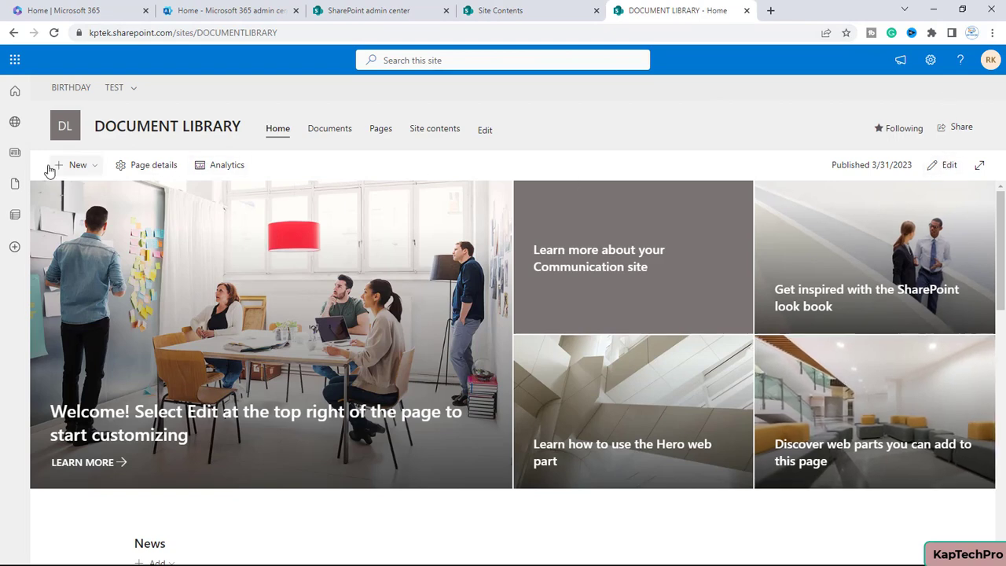
mouse_move(144, 138)
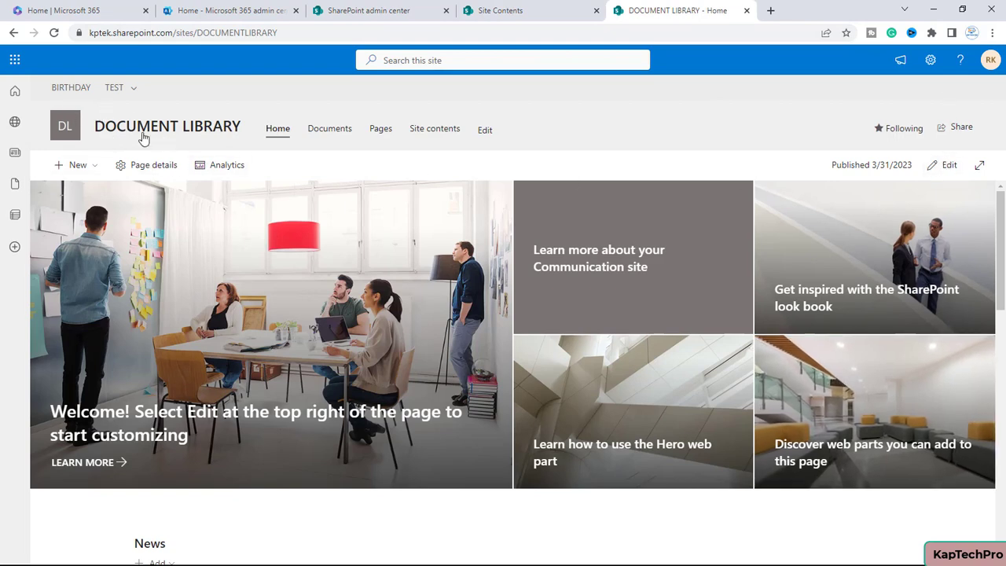
- Edit the DOCUMENT LIBRARY home page and add an Embed web part below the hero section
click(484, 129)
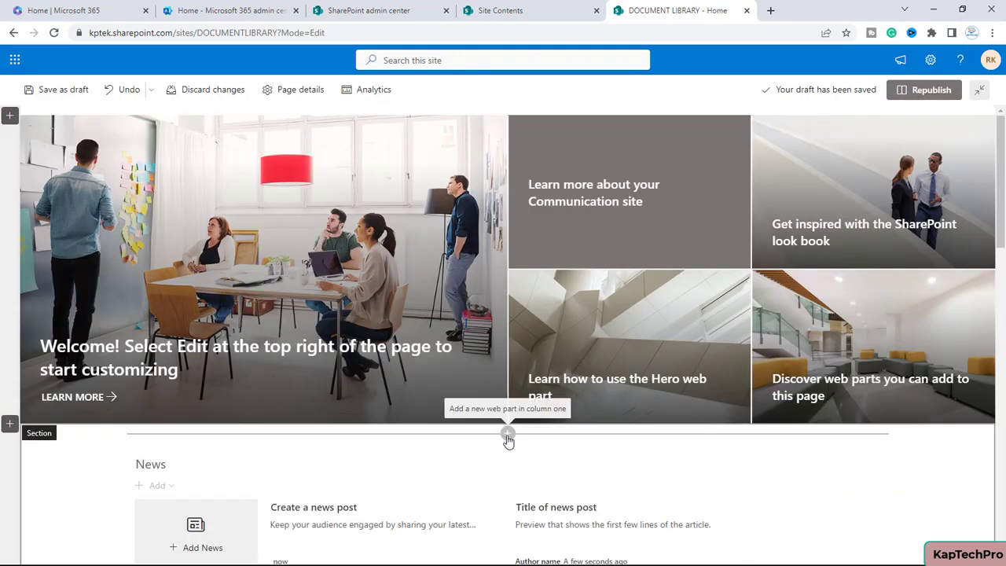
click(508, 434)
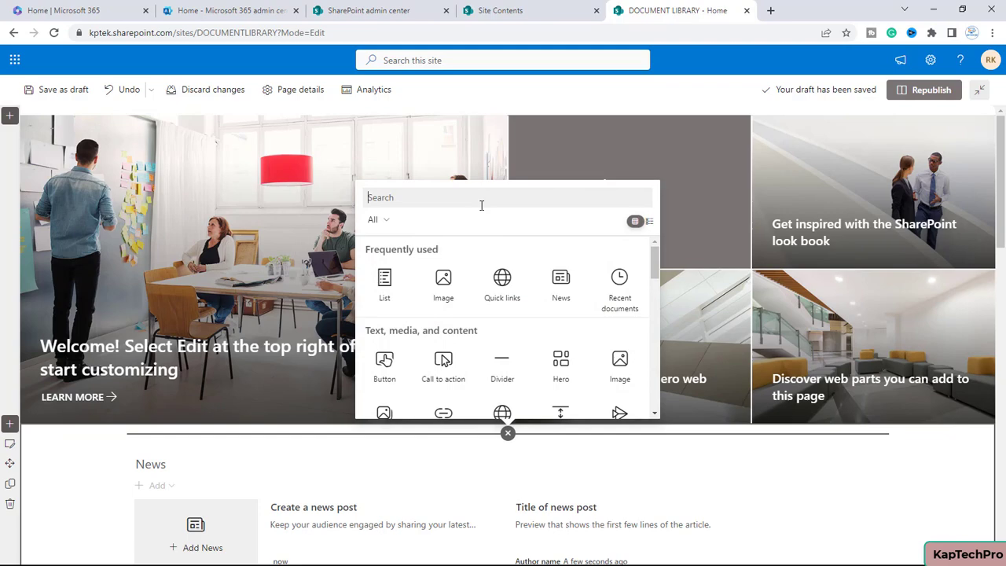
text(EMB)
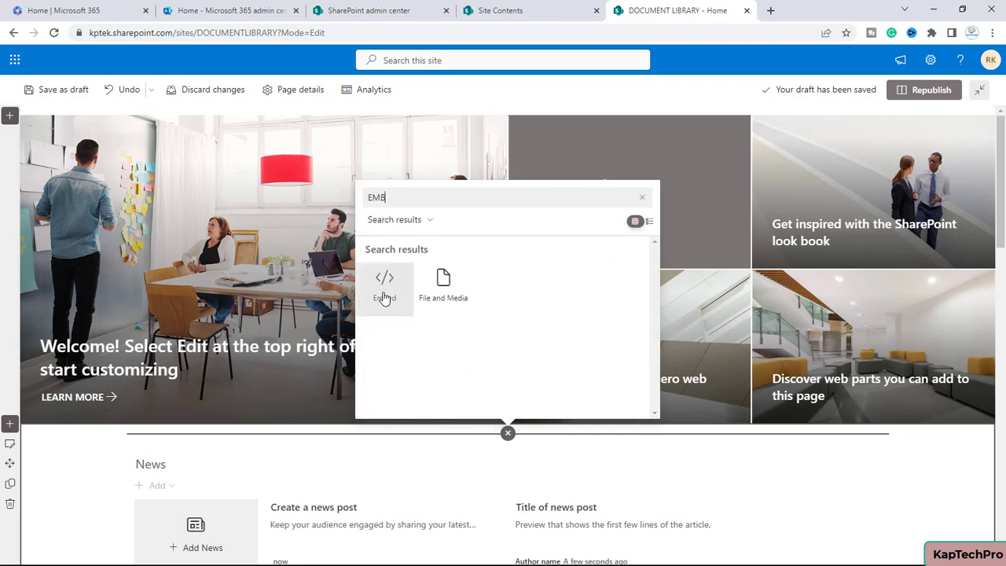
click(385, 283)
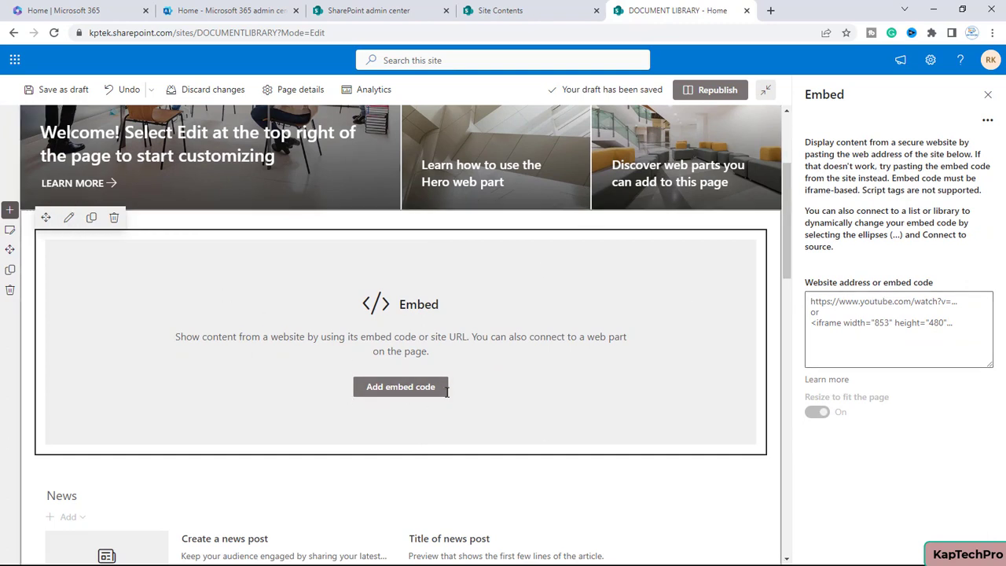
mouse_move(880, 149)
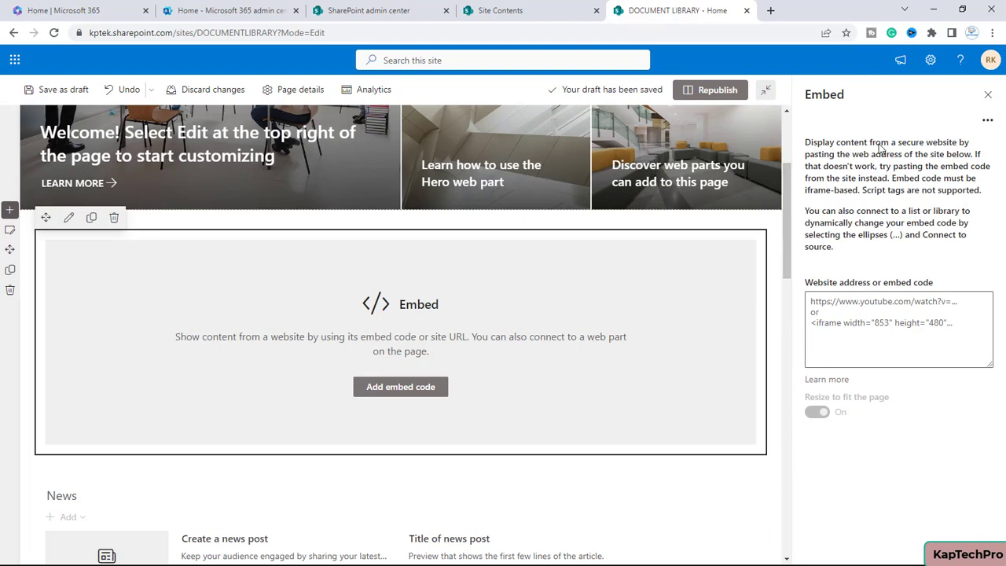
mouse_move(969, 158)
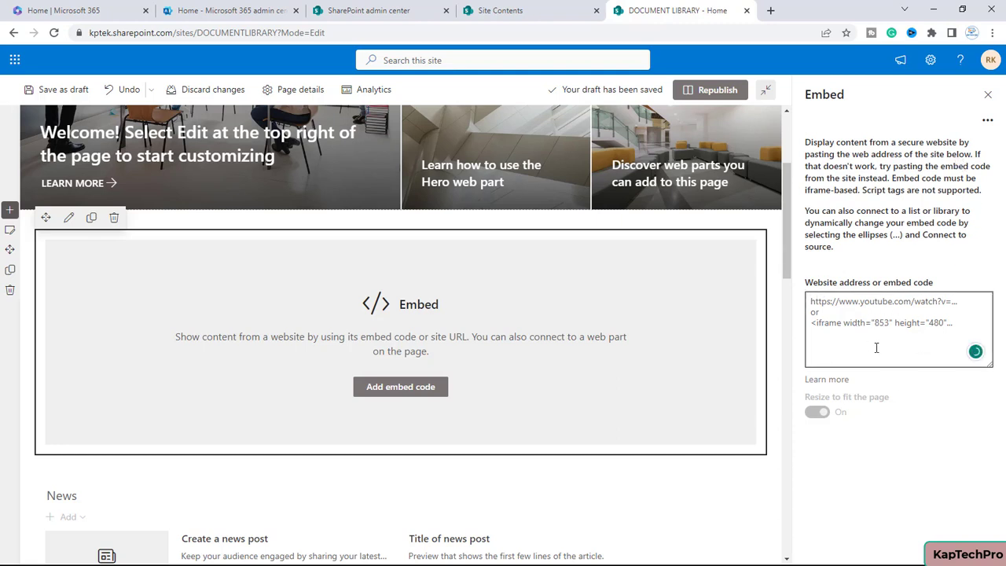
click(500, 9)
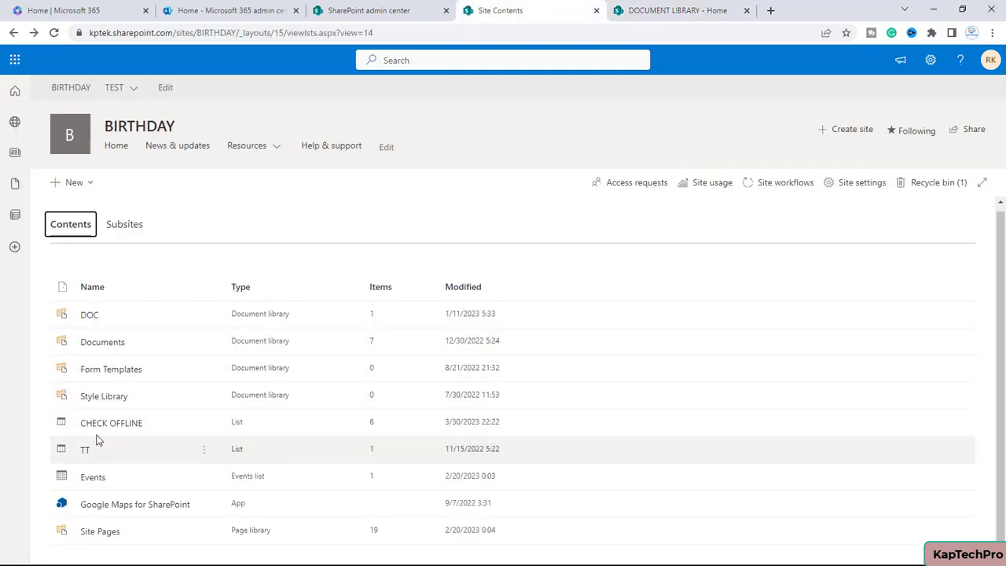
mouse_move(110, 422)
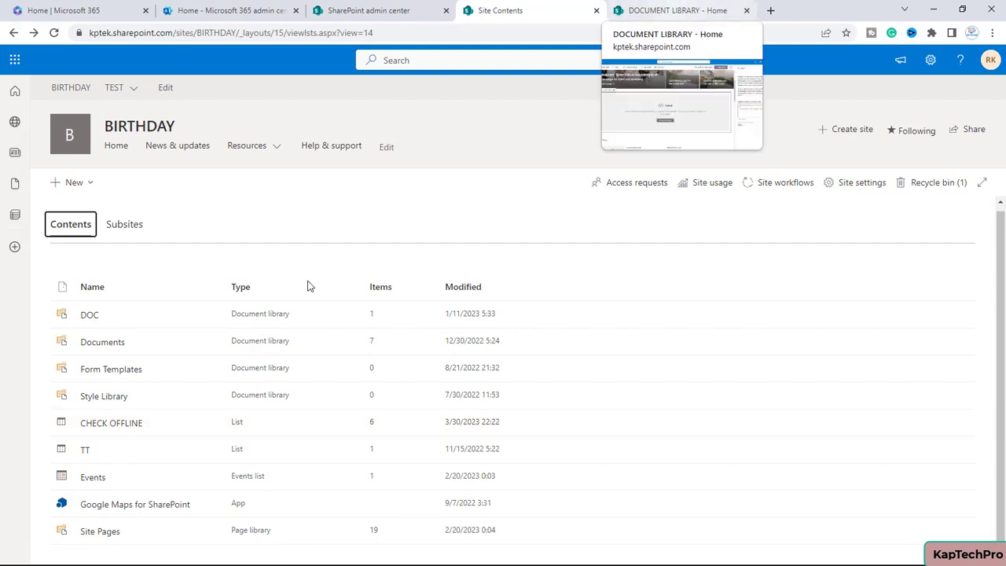
- Embed the BIRTHDAY site's CHECK OFFLINE list address in the Embed web part
click(110, 423)
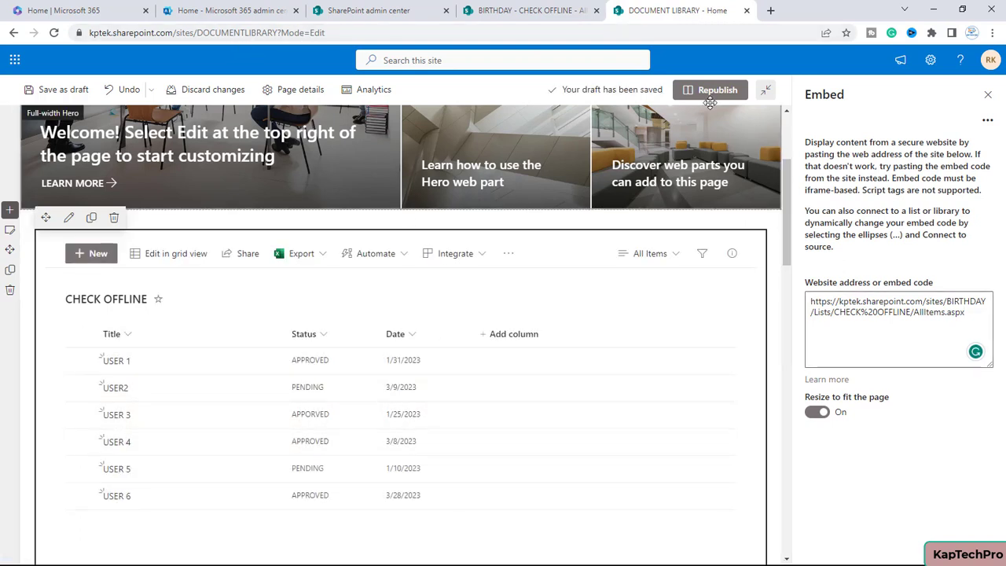
- Republish the home page and review the embedded CHECK OFFLINE list of six users
click(717, 88)
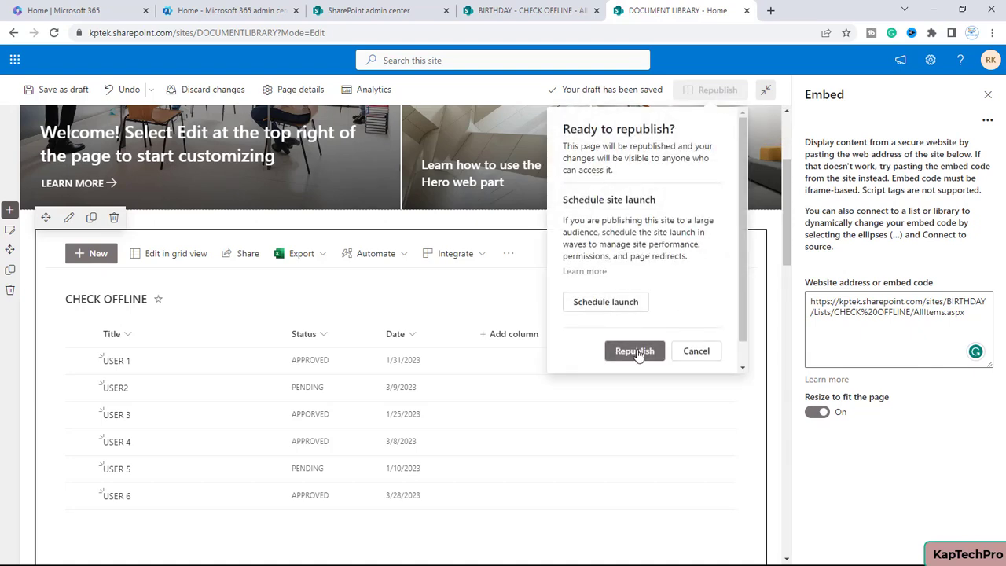
click(635, 350)
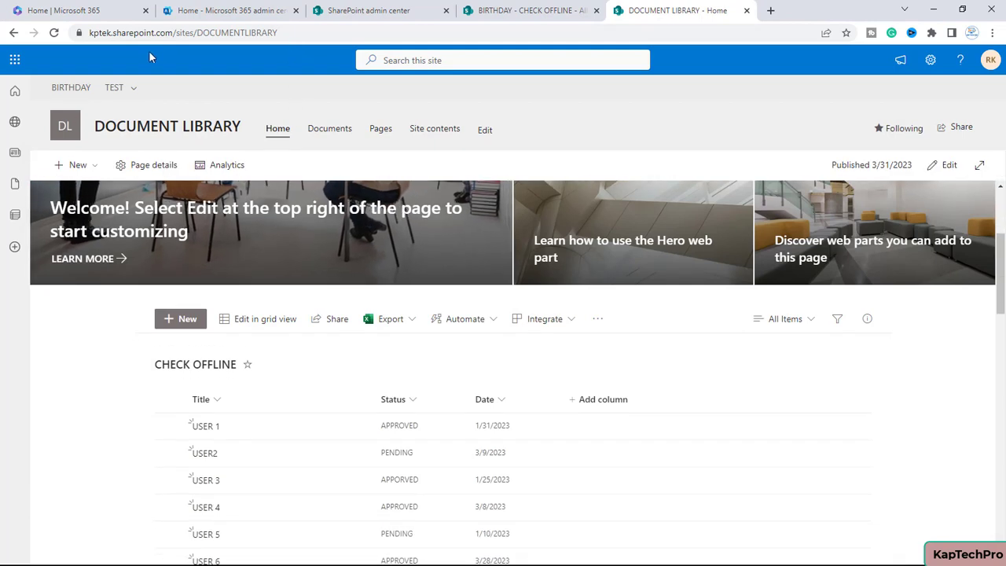
scroll(down, 3)
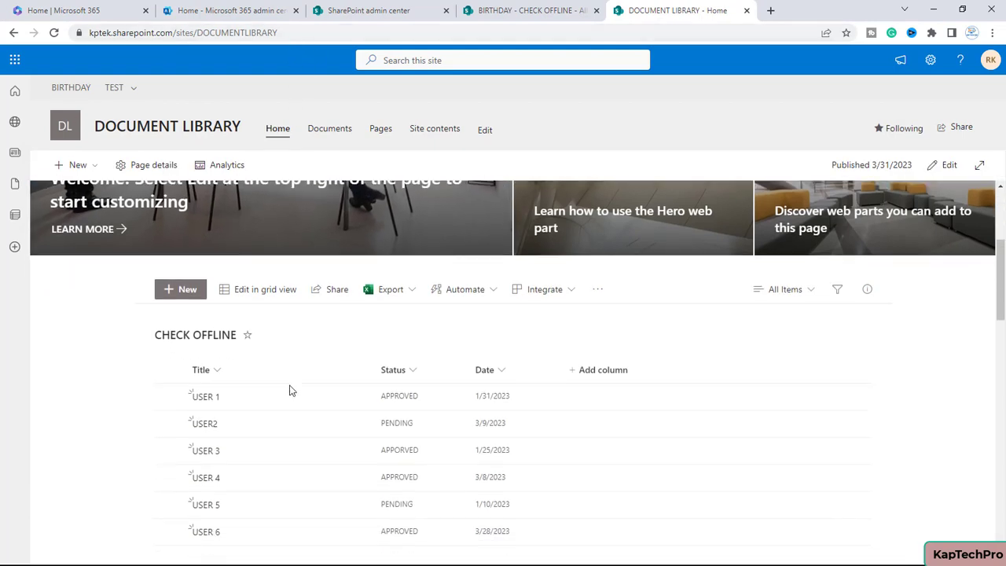
scroll(down, 3)
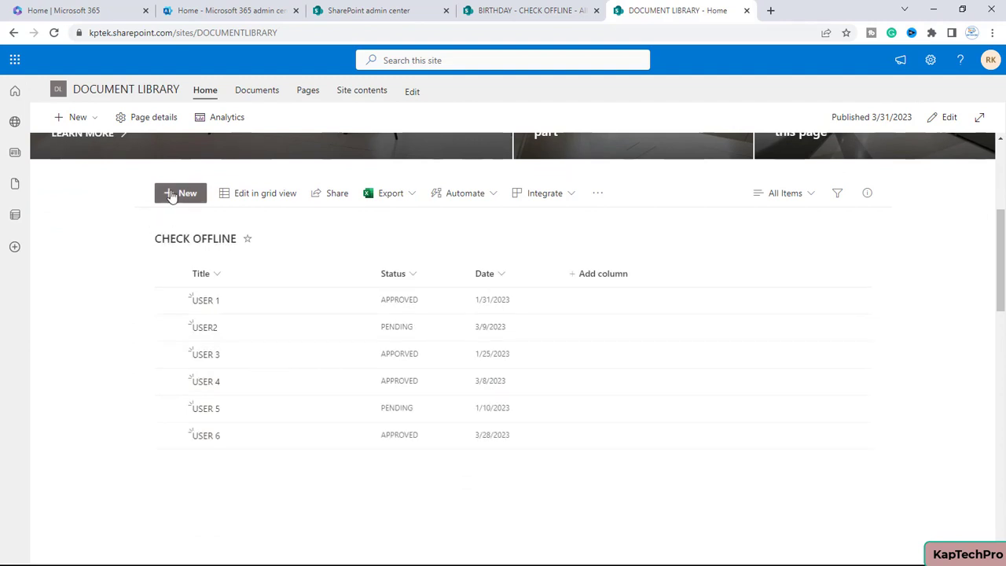
mouse_move(553, 468)
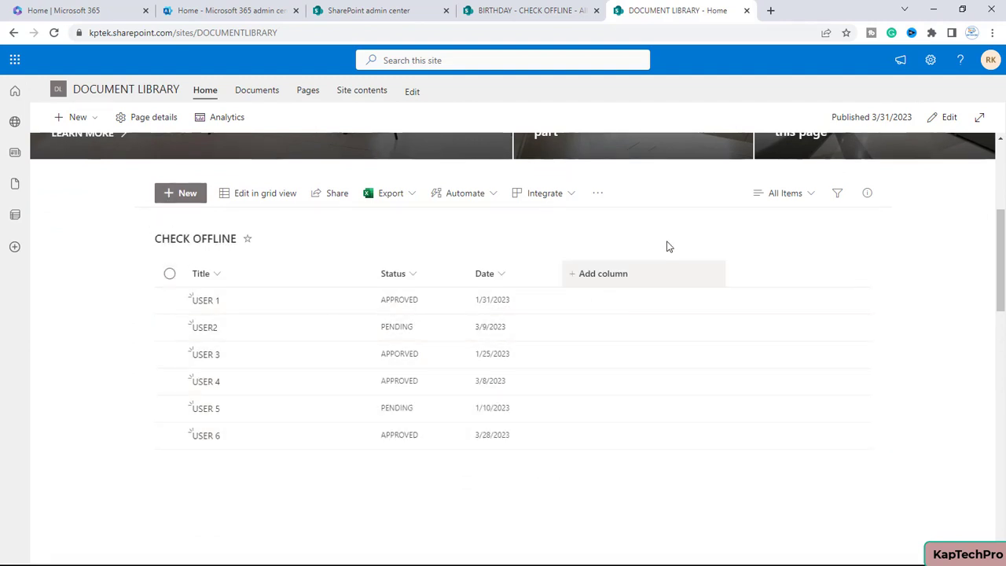
- Edit the page again and add a second Embed web part below the CHECK OFFLINE list
click(949, 116)
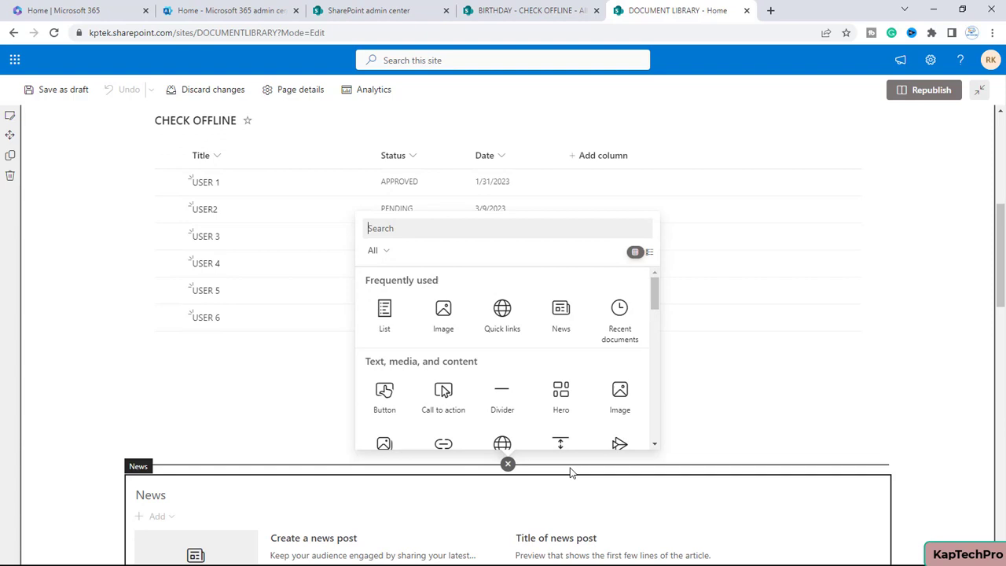
text(EMB)
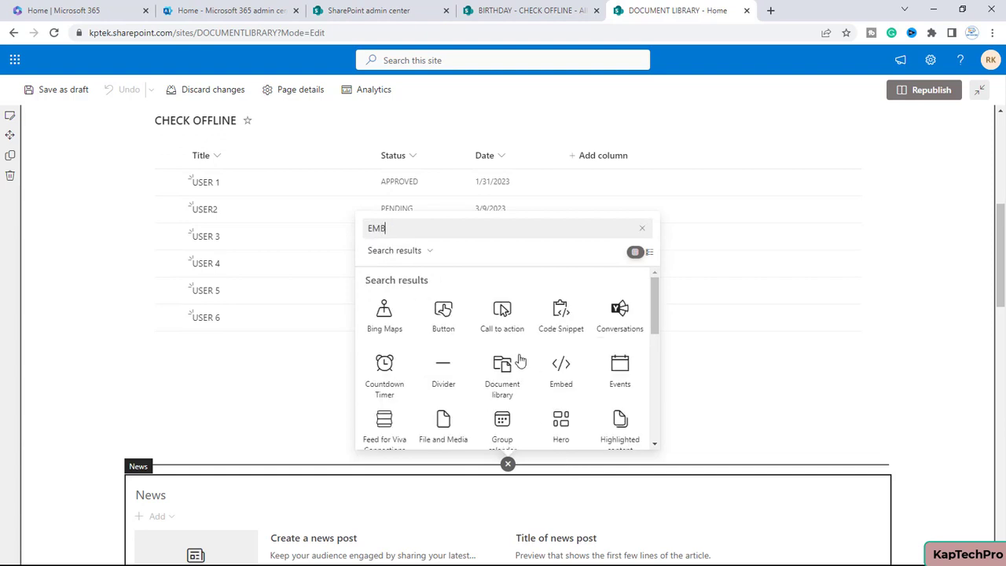
click(531, 9)
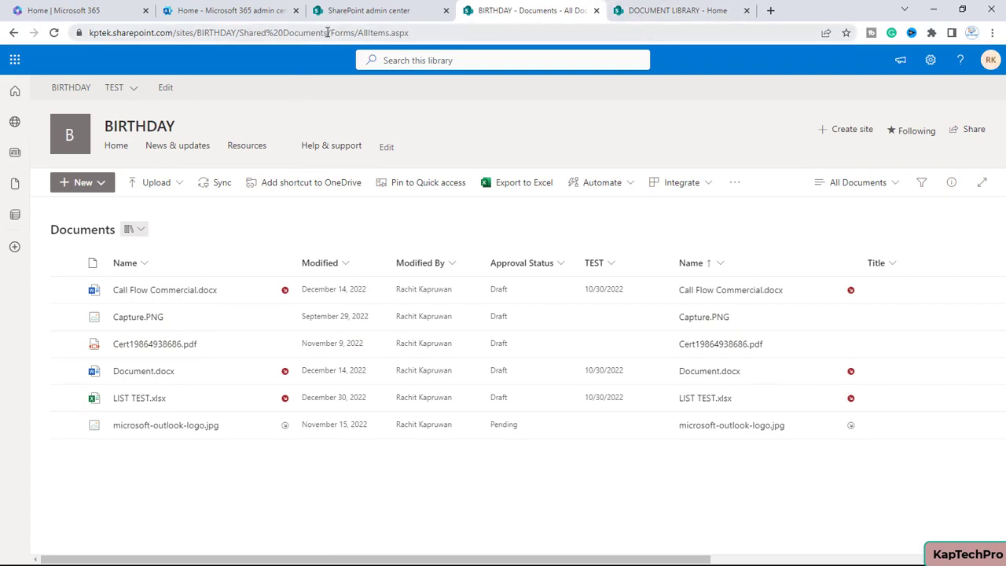
- Copy the BIRTHDAY Documents library address and return to the home page draft
click(236, 31)
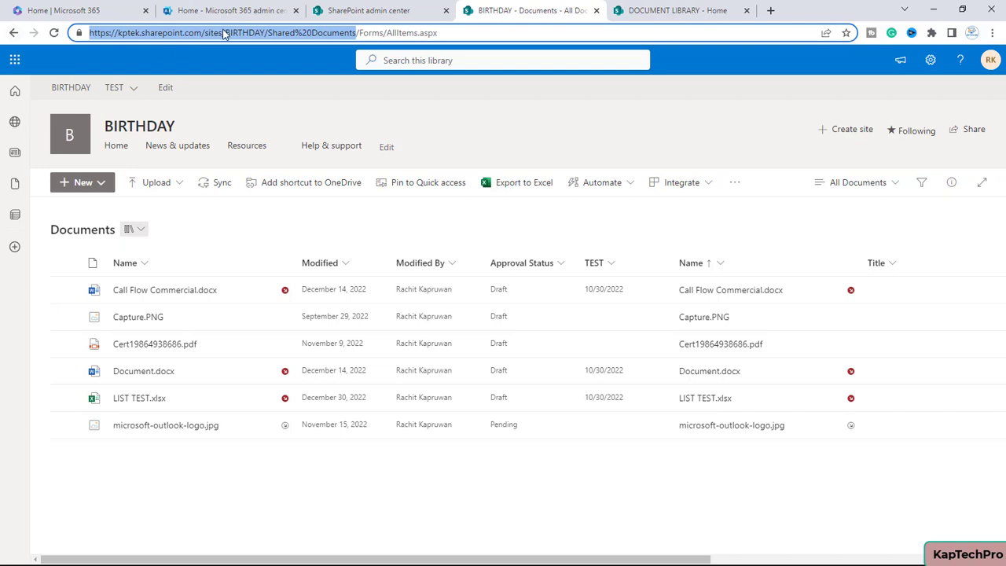
mouse_move(313, 45)
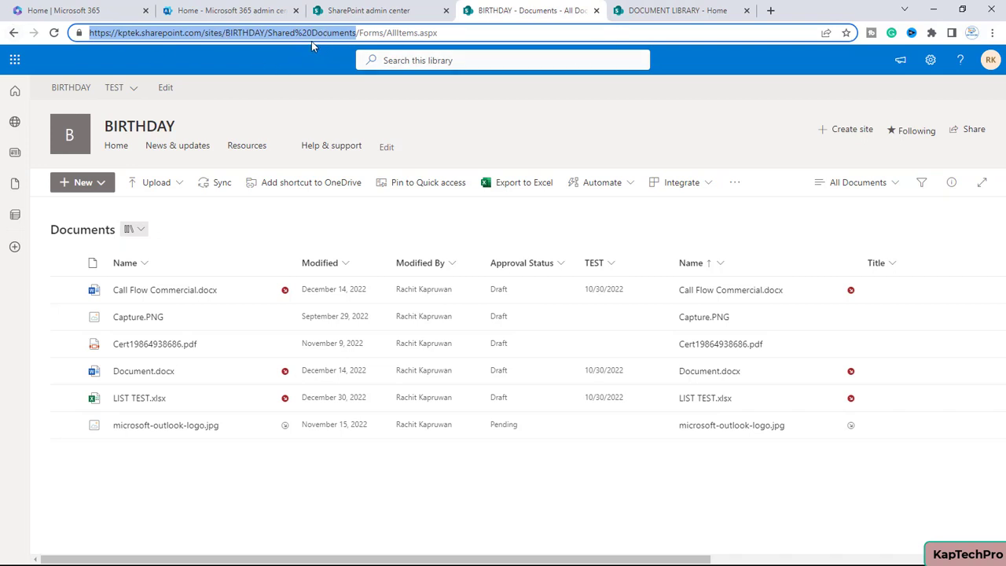
click(680, 9)
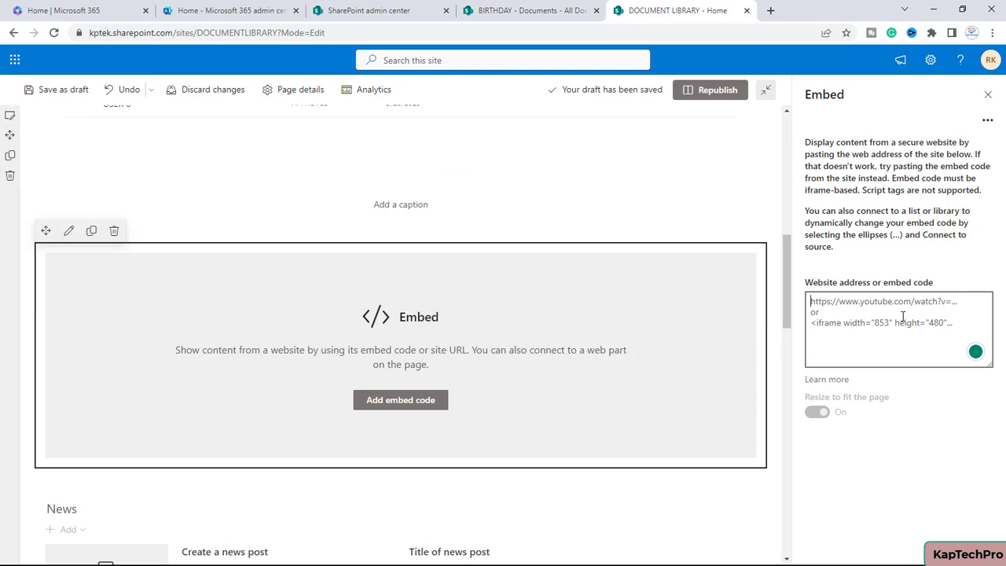
text(https://kptek.sharepoint.com/sites/BIRTHDAY/Shared%20Documents)
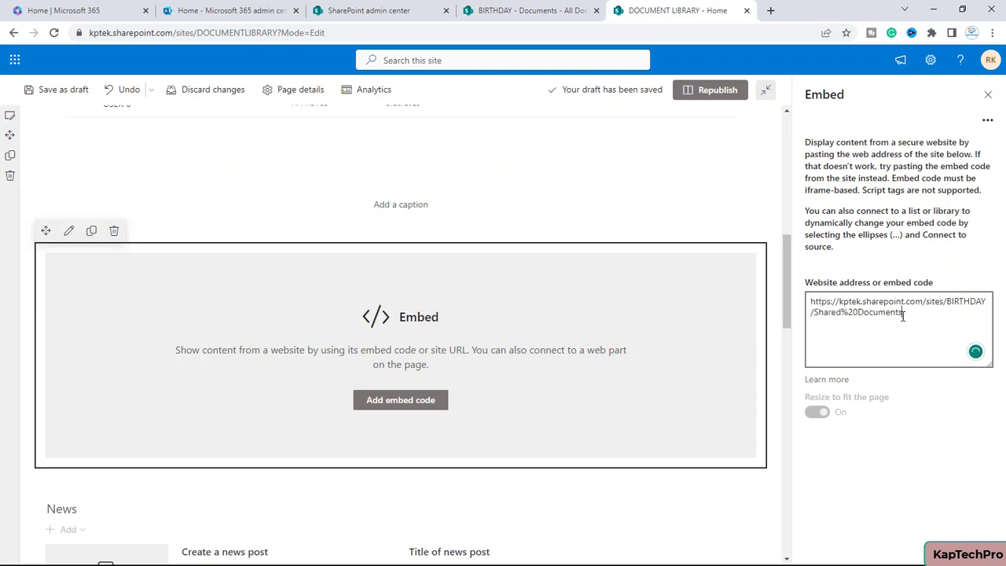
click(975, 352)
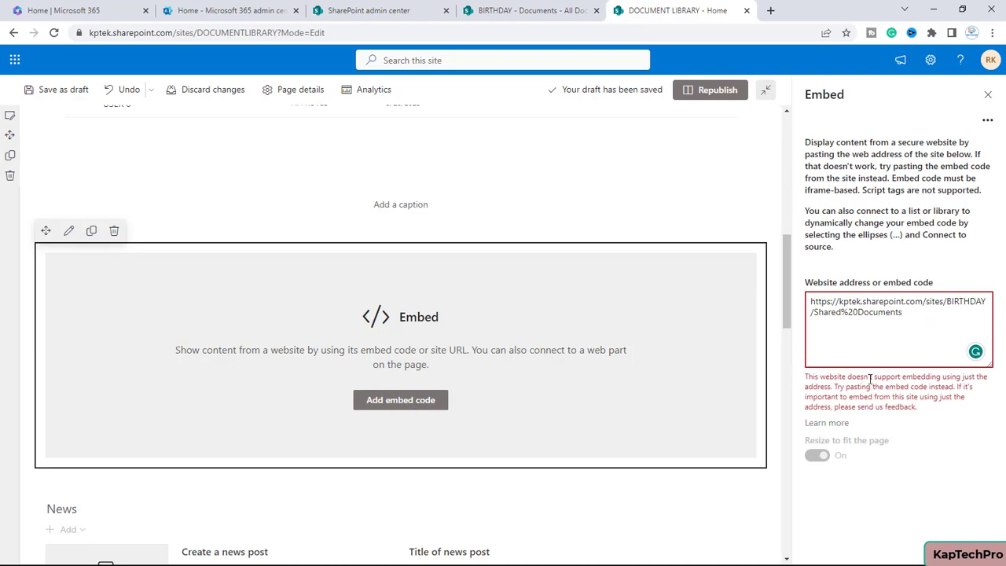
mouse_move(912, 384)
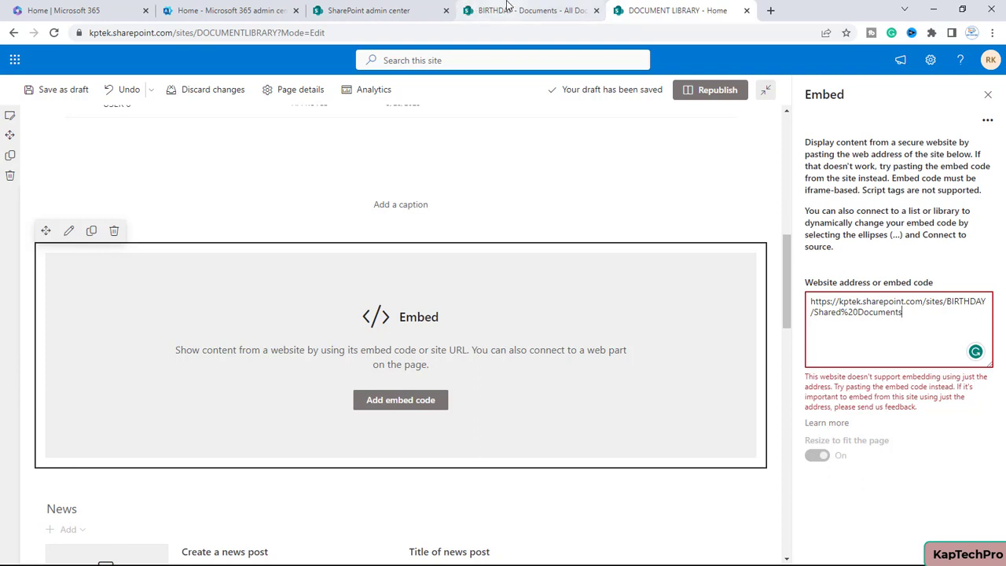
click(531, 9)
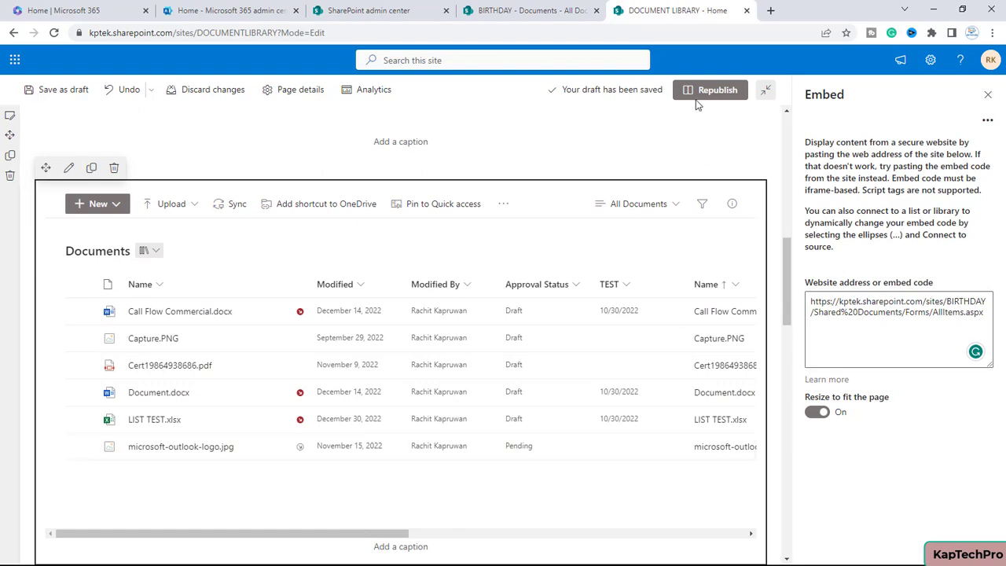
- Republish the home page with the BIRTHDAY Documents library embedded via its AllItems.aspx URL
click(711, 88)
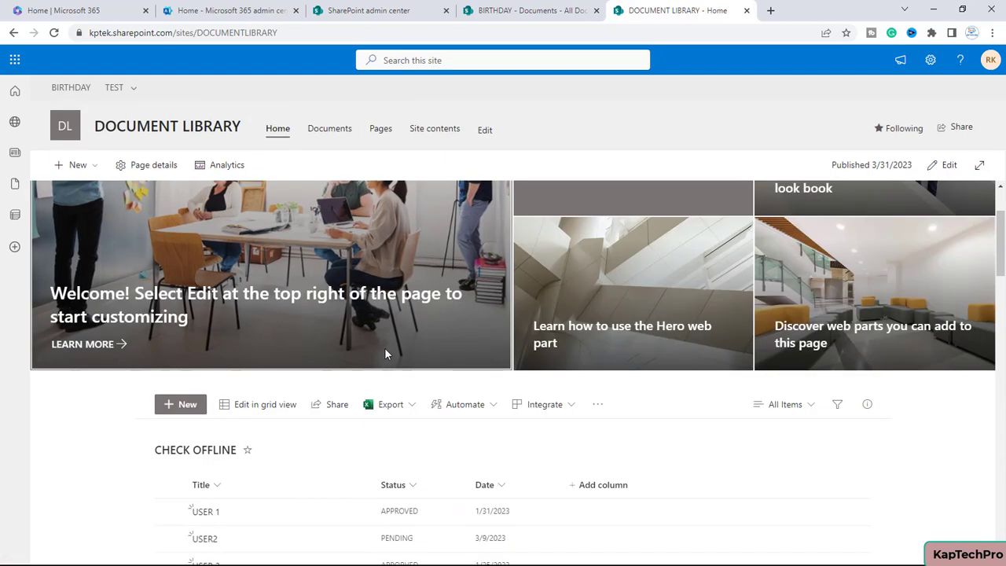
scroll(down, 3)
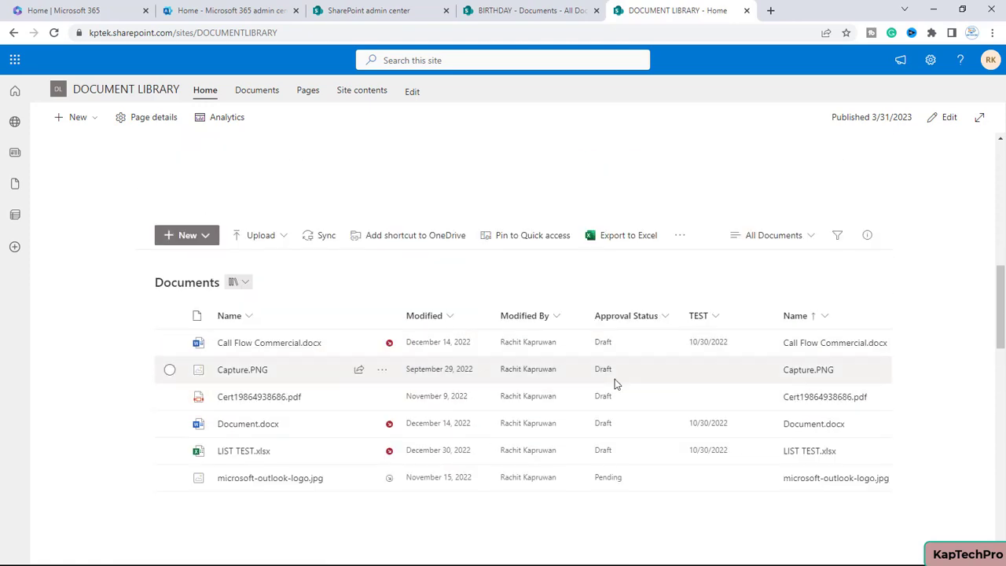
scroll(down, 3)
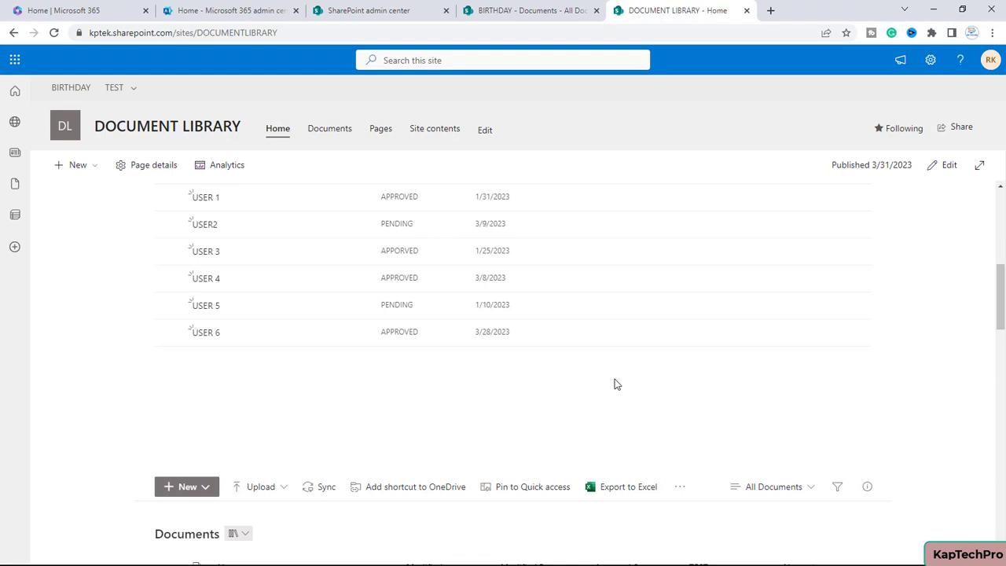
scroll(down, 3)
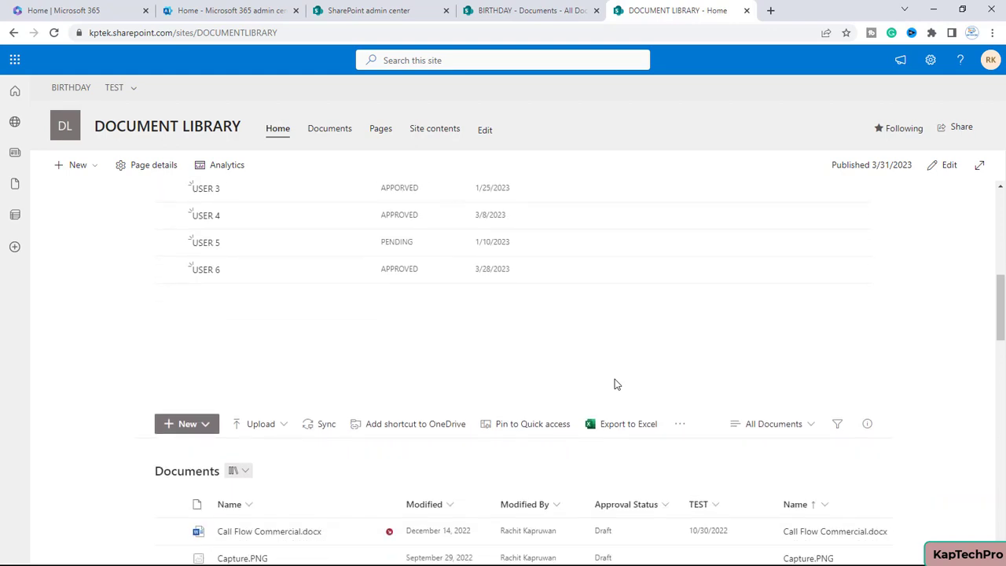